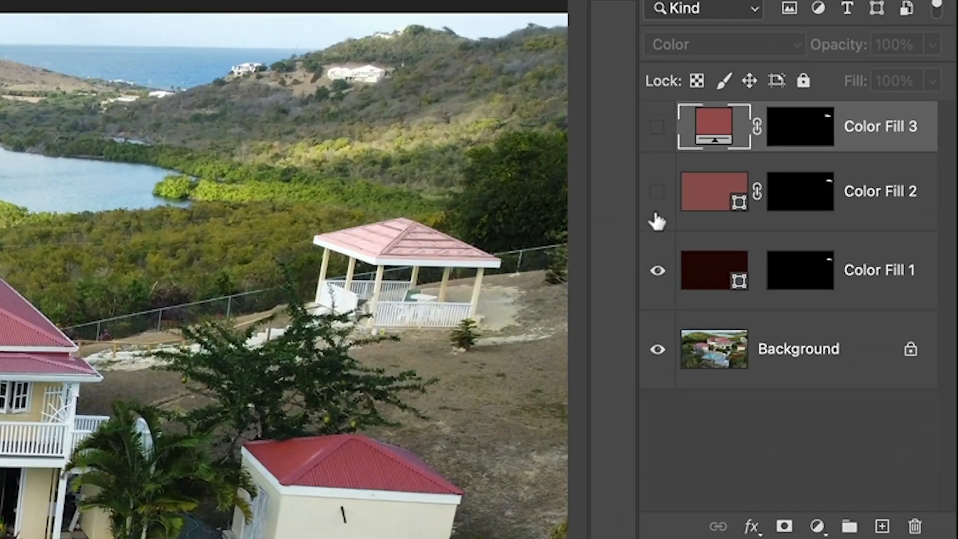
Switch the three colour fill layers' visibility back on over the hillside photo
left_click(658, 126)
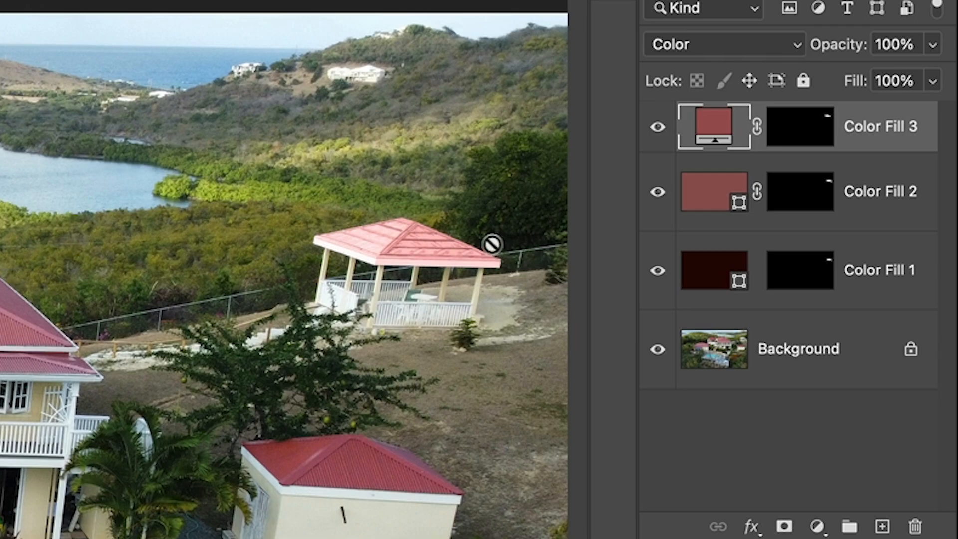
mouse_move(451, 290)
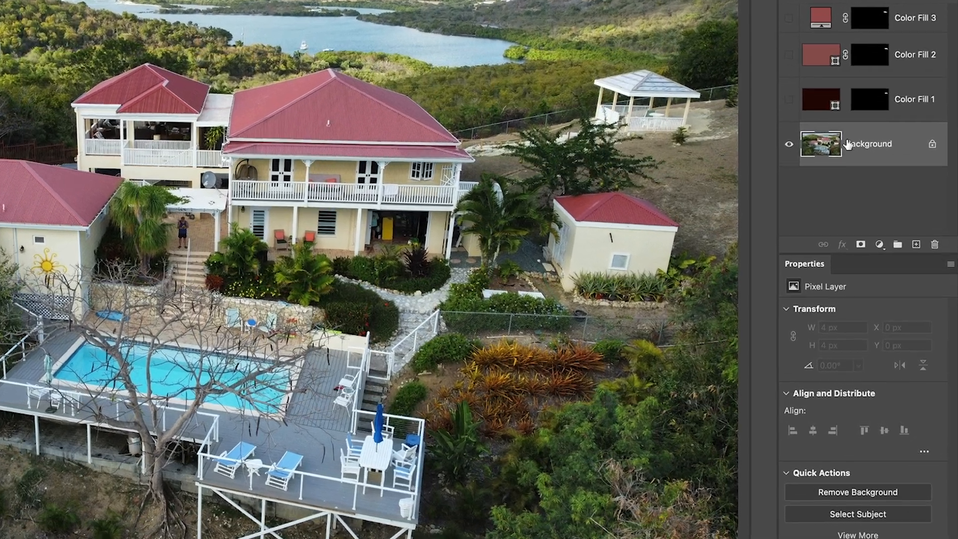
Add a Hue/Saturation adjustment layer from the new adjustment layer menu
left_click(878, 226)
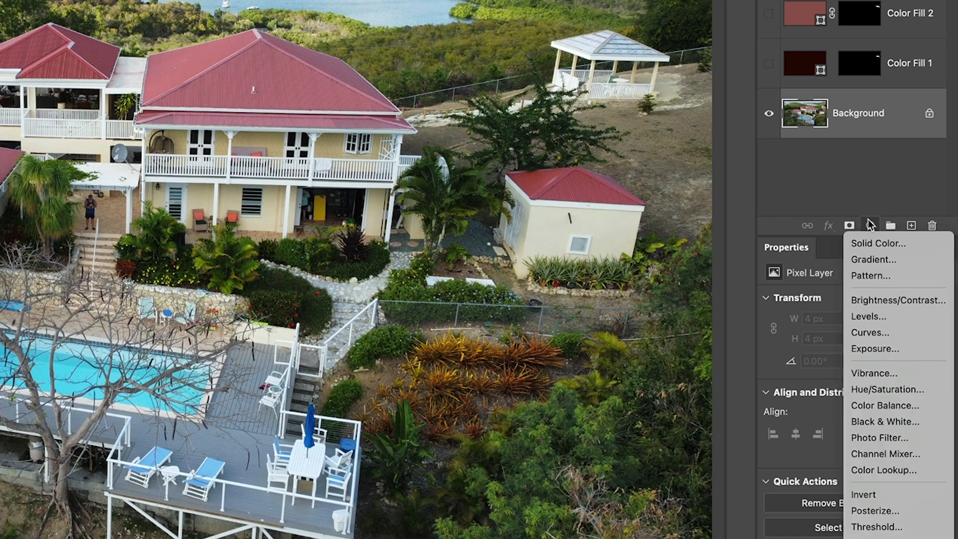
mouse_move(878, 242)
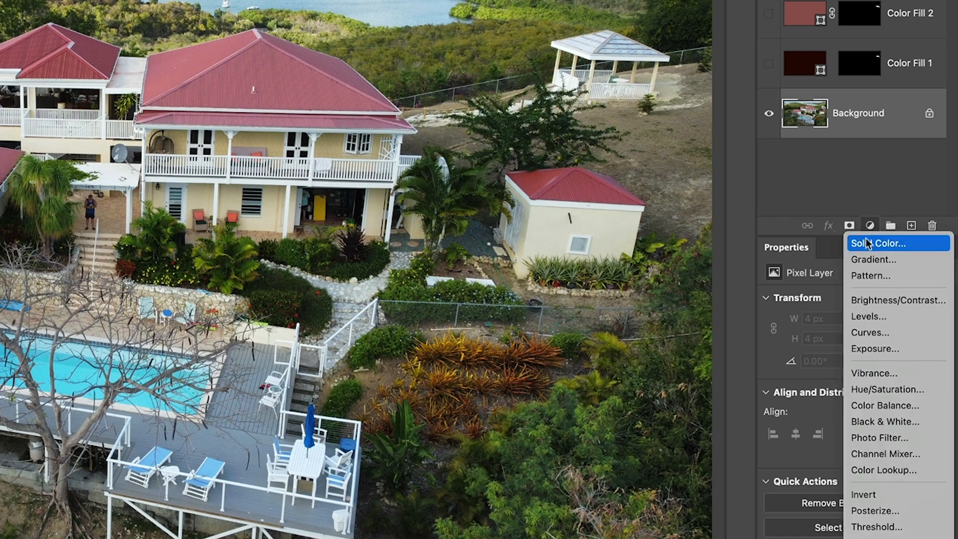
mouse_move(886, 389)
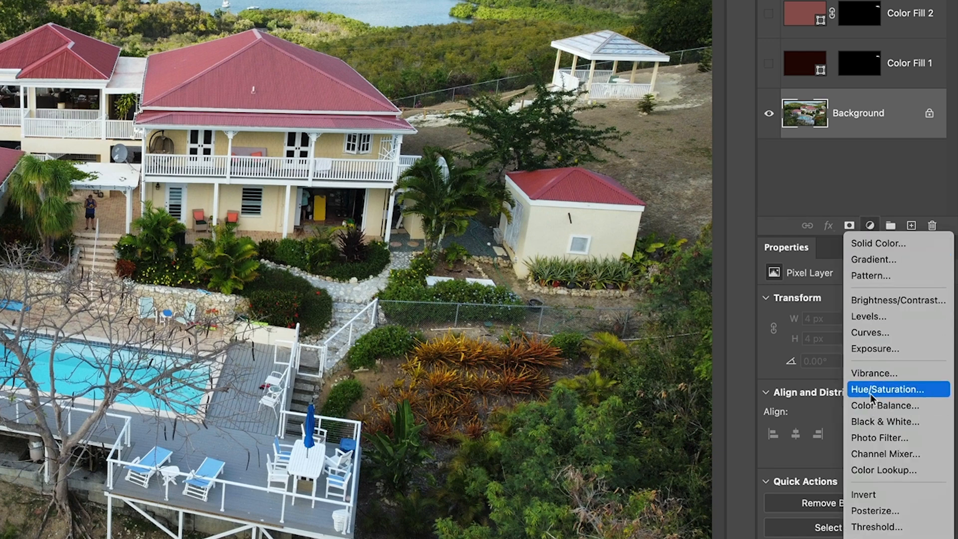
left_click(888, 389)
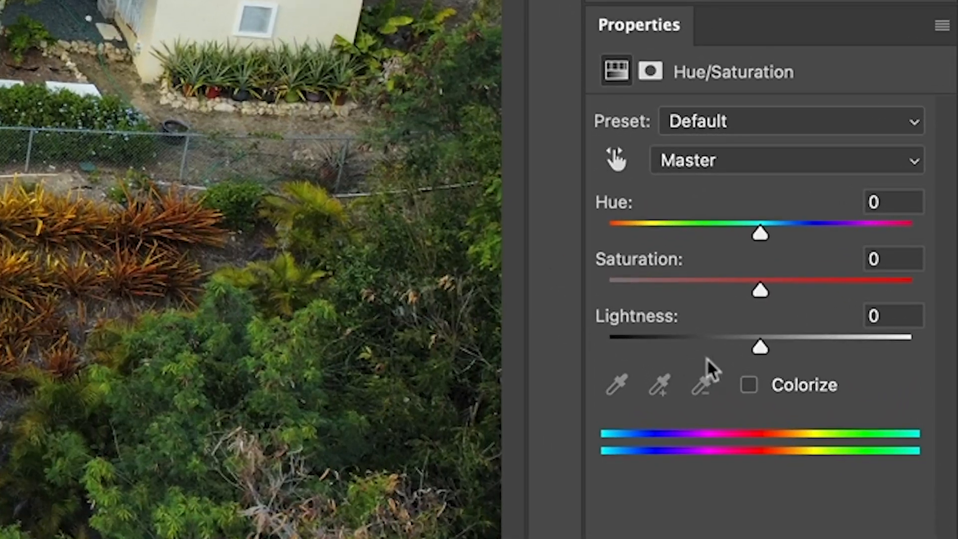
Turn on Colorize and set saturation to 93 for a strong red tint
left_click(747, 384)
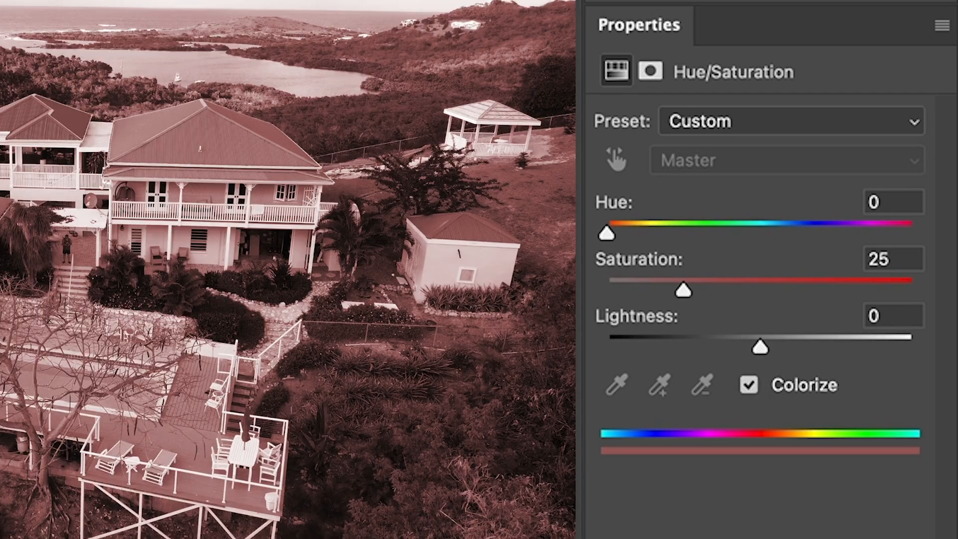
left_click_drag(683, 291, 684, 292)
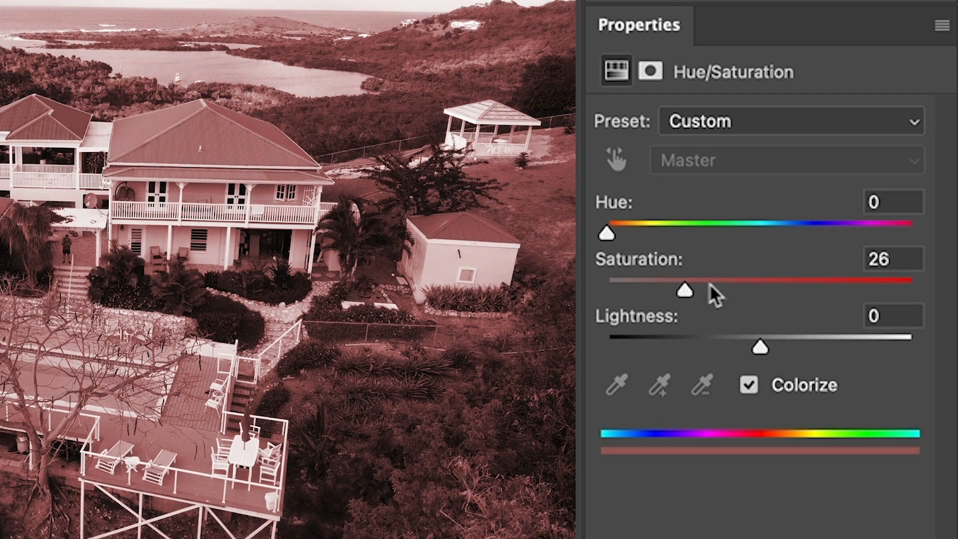
left_click_drag(684, 291, 893, 291)
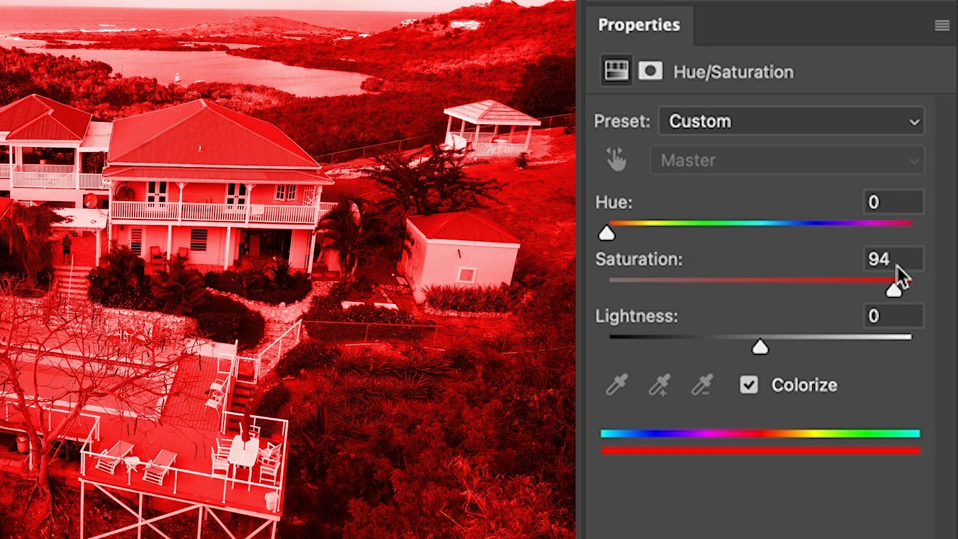
left_click_drag(892, 290, 892, 290)
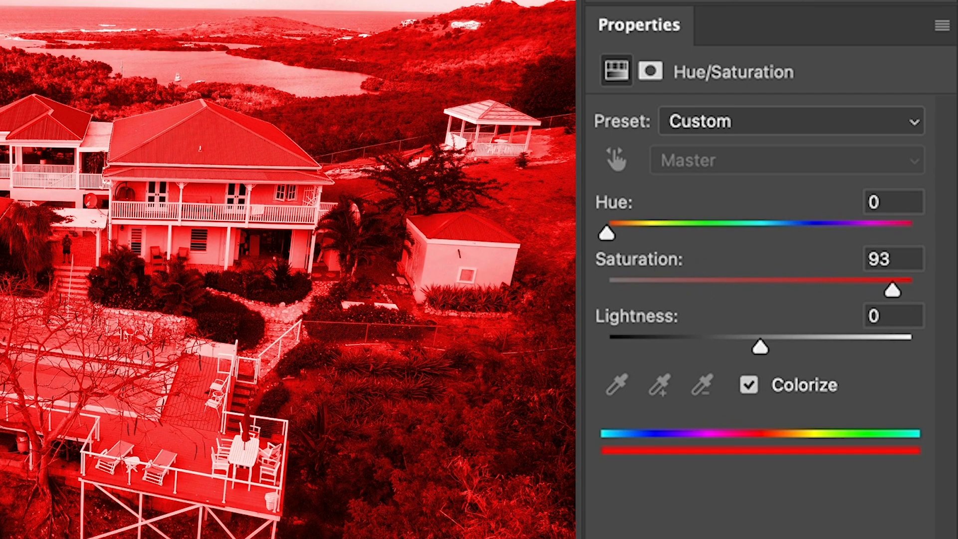
mouse_move(382, 101)
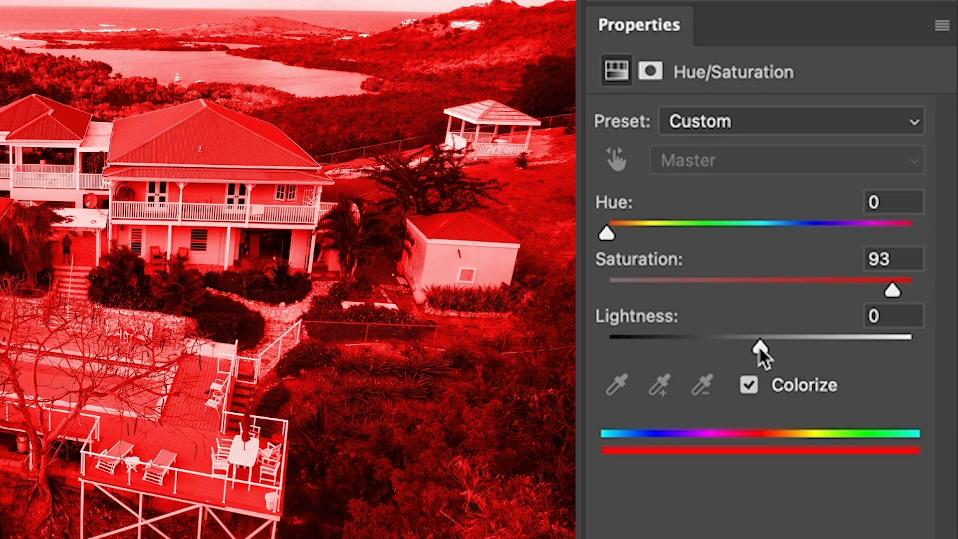
Darken the red tint's lightness to about -25
left_click_drag(760, 345, 718, 345)
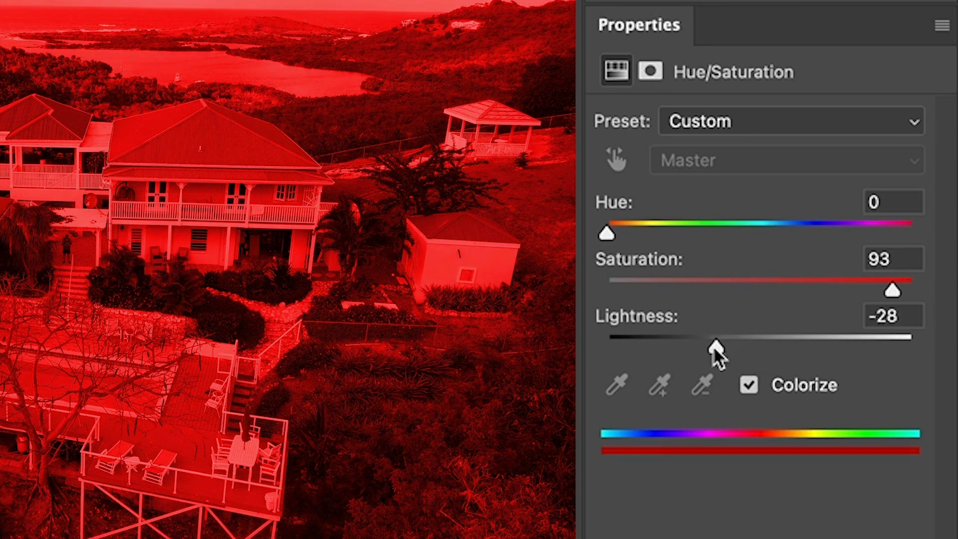
left_click_drag(714, 344, 751, 344)
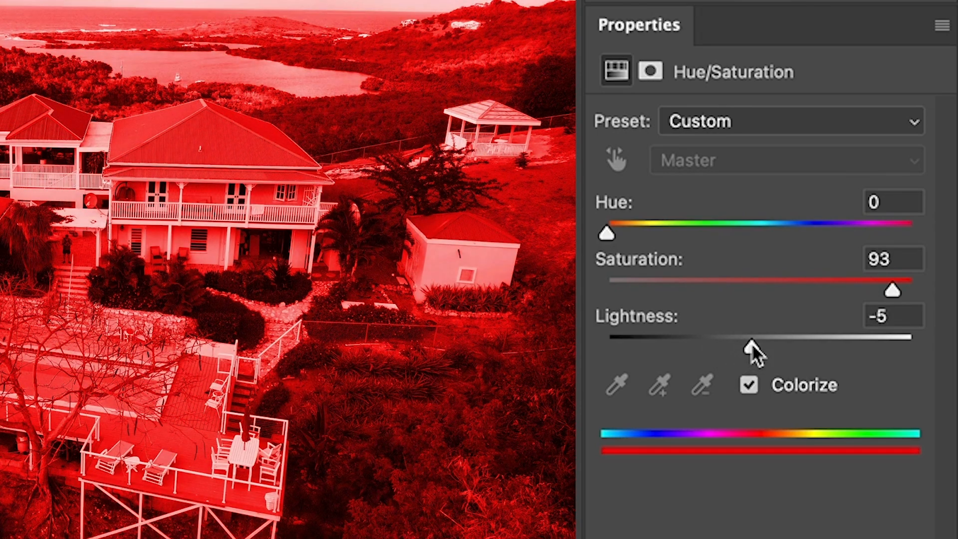
left_click_drag(754, 346, 748, 346)
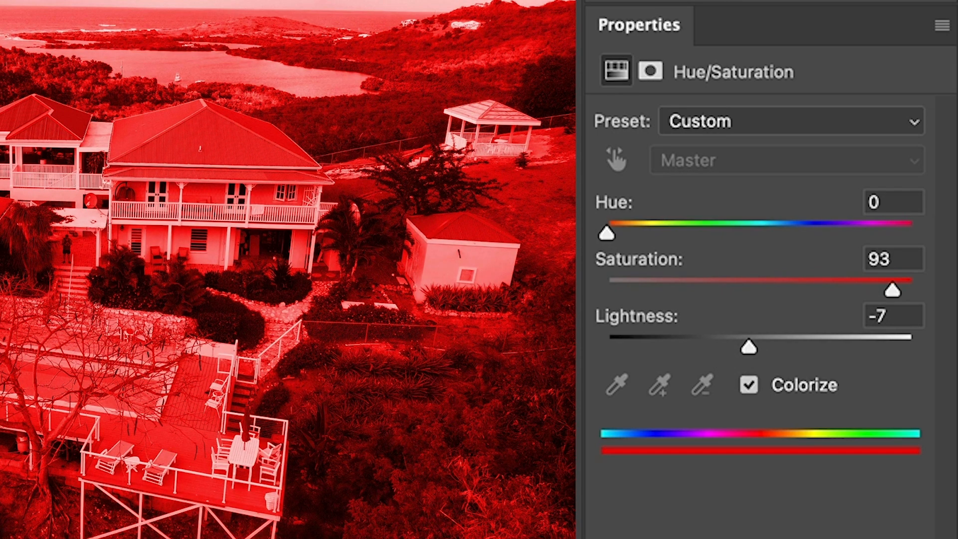
left_click_drag(748, 347, 748, 347)
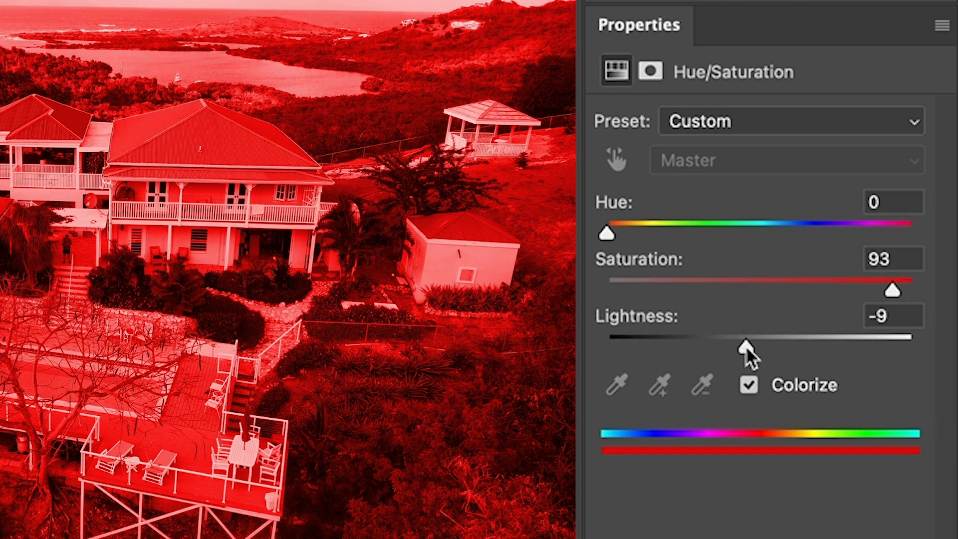
left_click_drag(746, 348, 813, 347)
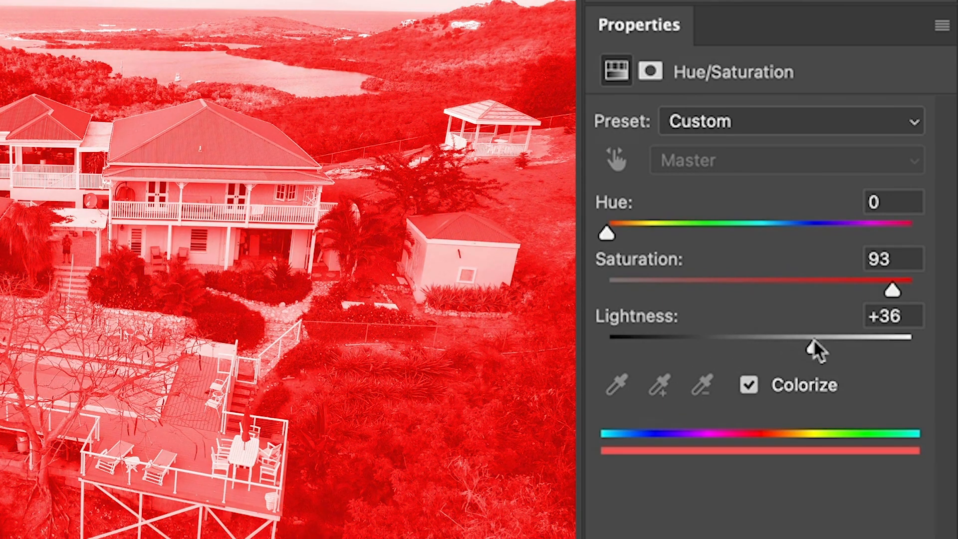
left_click_drag(812, 348, 758, 335)
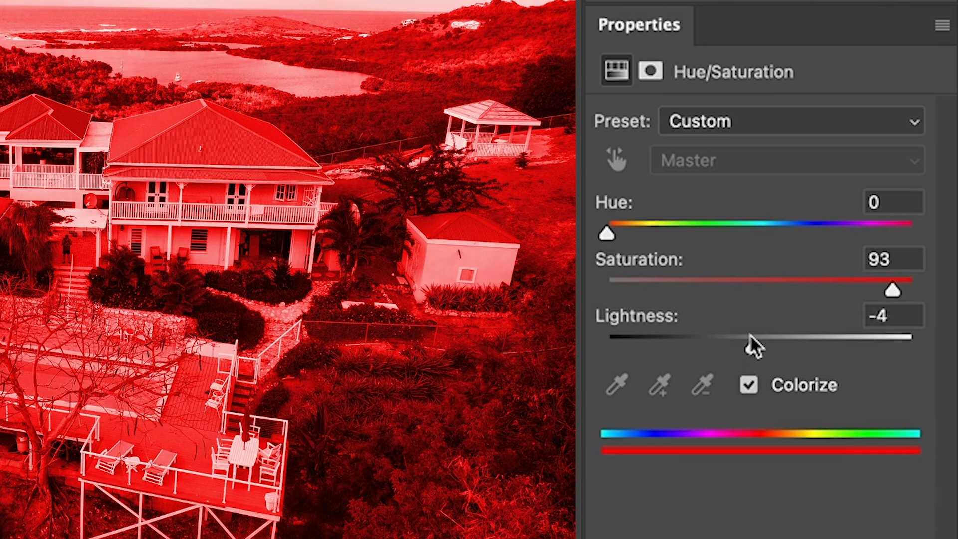
left_click_drag(755, 337, 721, 337)
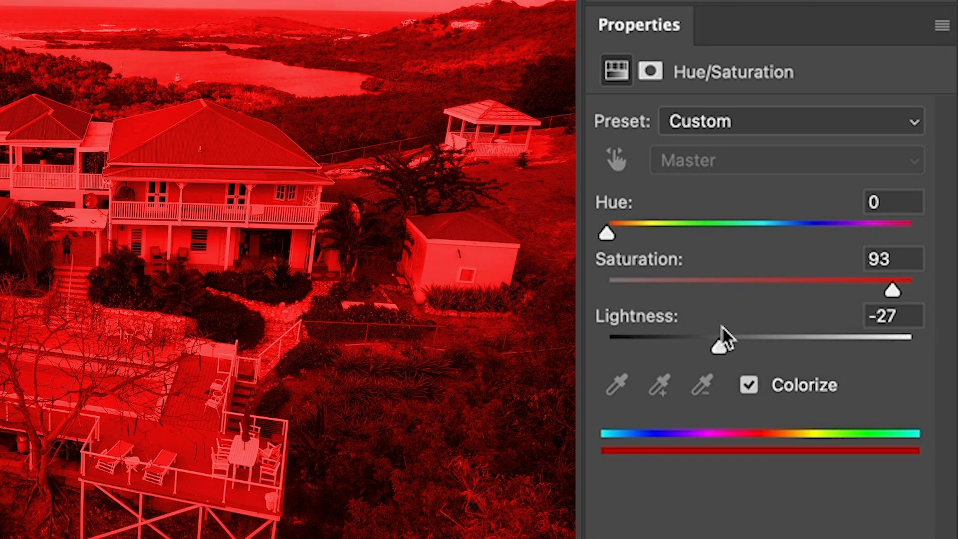
left_click_drag(721, 335, 721, 348)
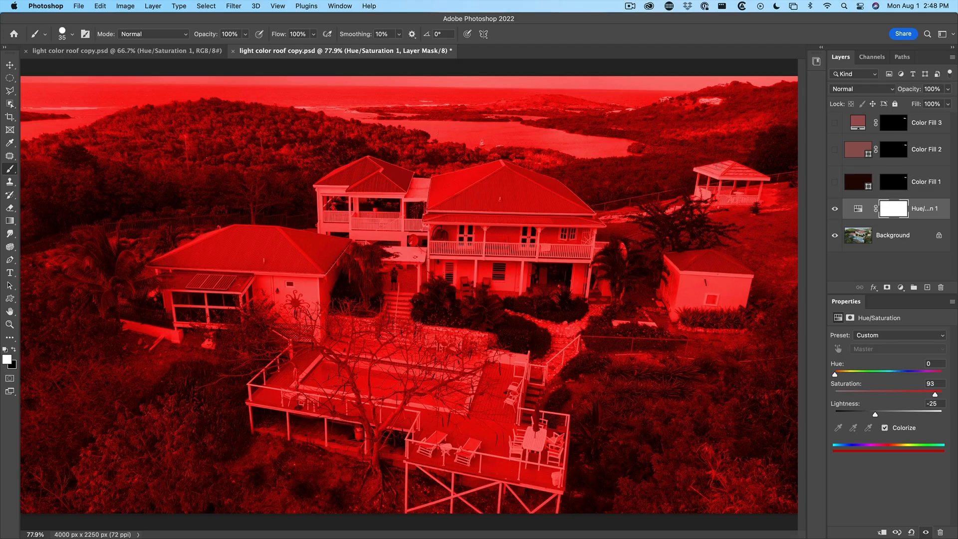
Make the Hue/Saturation layer's mask the active target for editing
left_click(892, 208)
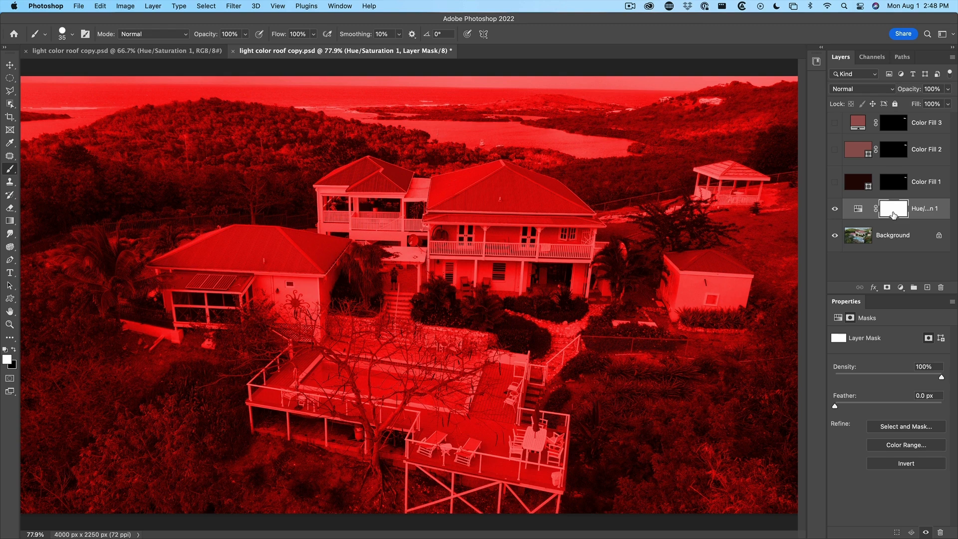
mouse_move(892, 209)
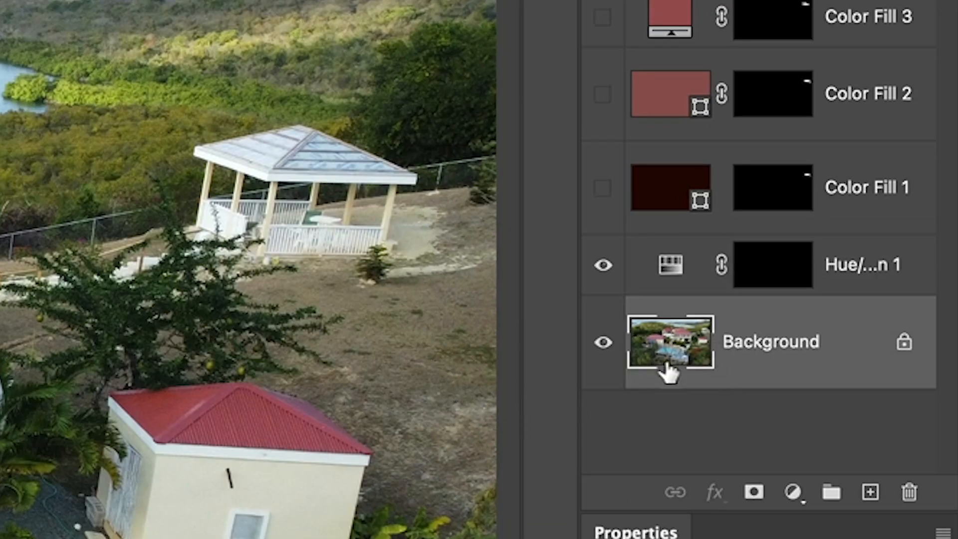
Zoom in on the white gazebo and select its roof, activating the adjustment mask
left_click_drag(190, 94, 360, 180)
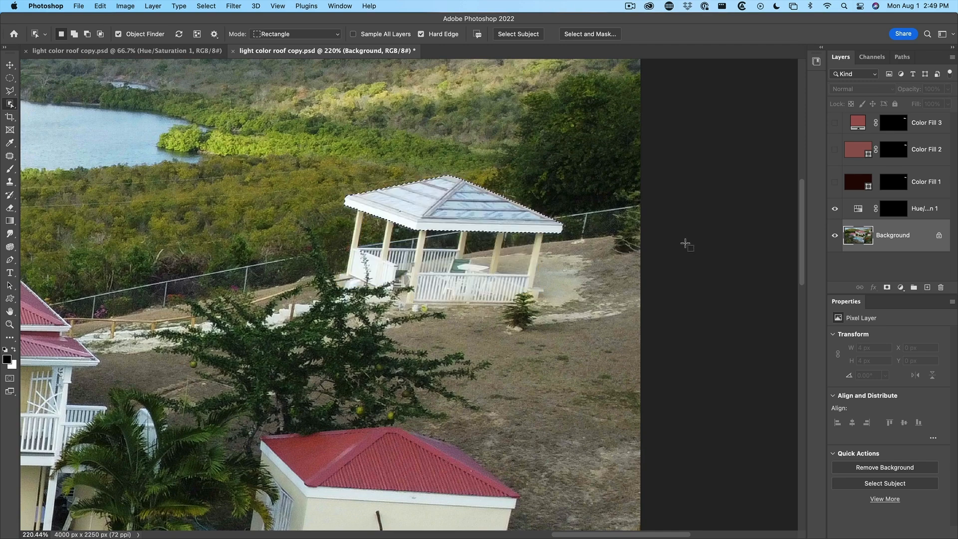
left_click(893, 207)
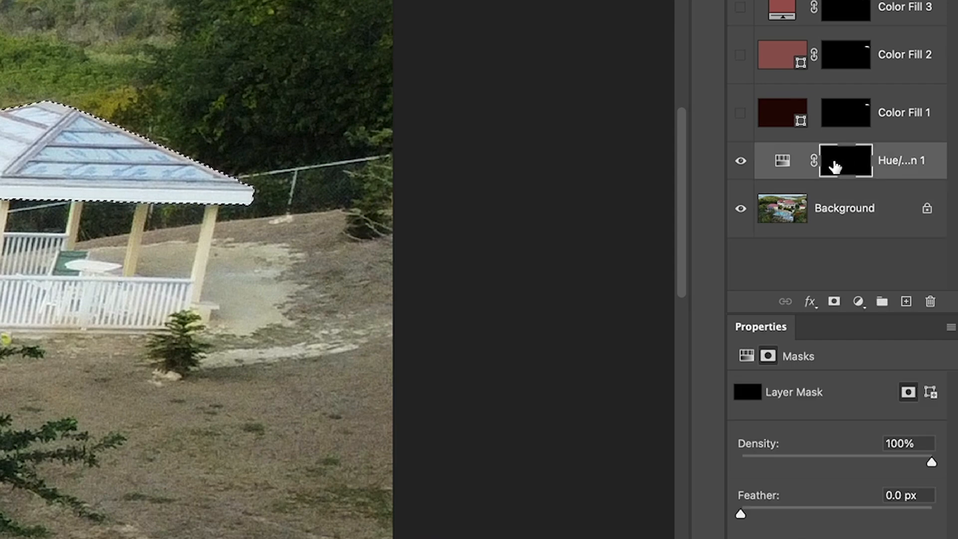
mouse_move(844, 160)
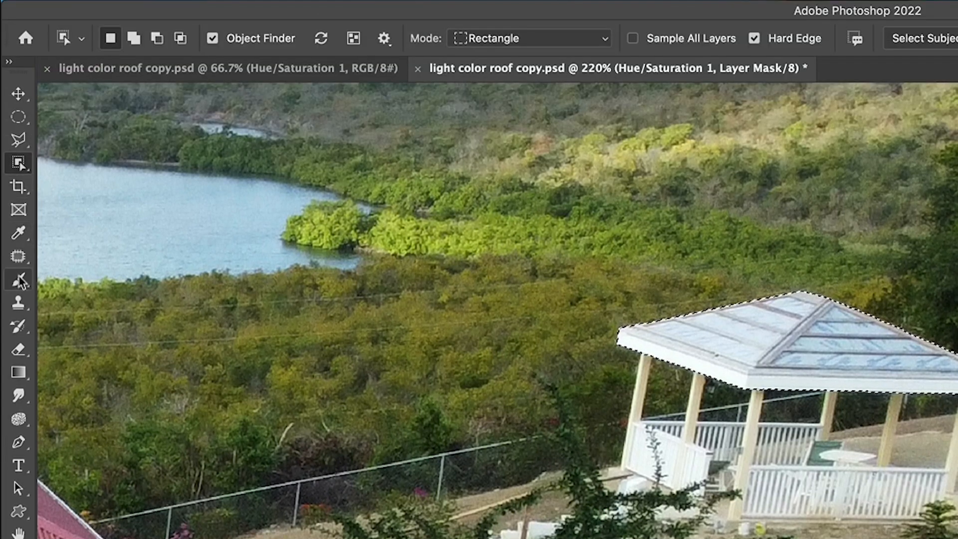
Set the brush to 100% hardness with pressure Transfer turned off
left_click(19, 279)
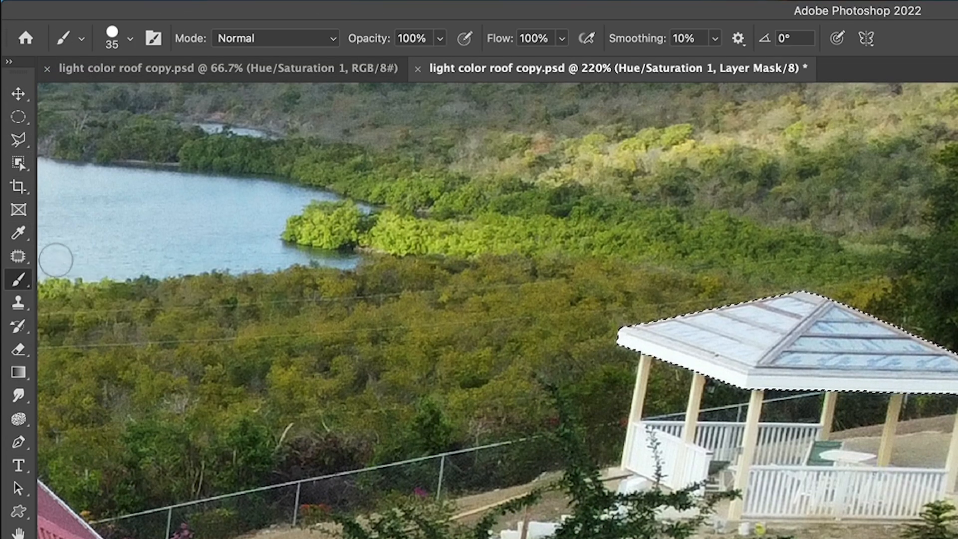
left_click(111, 38)
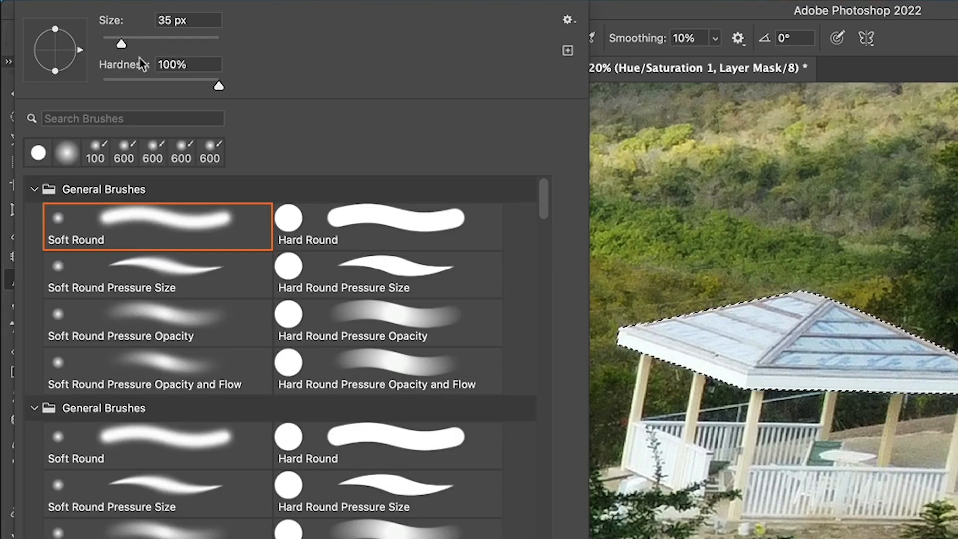
left_click_drag(218, 86, 133, 85)
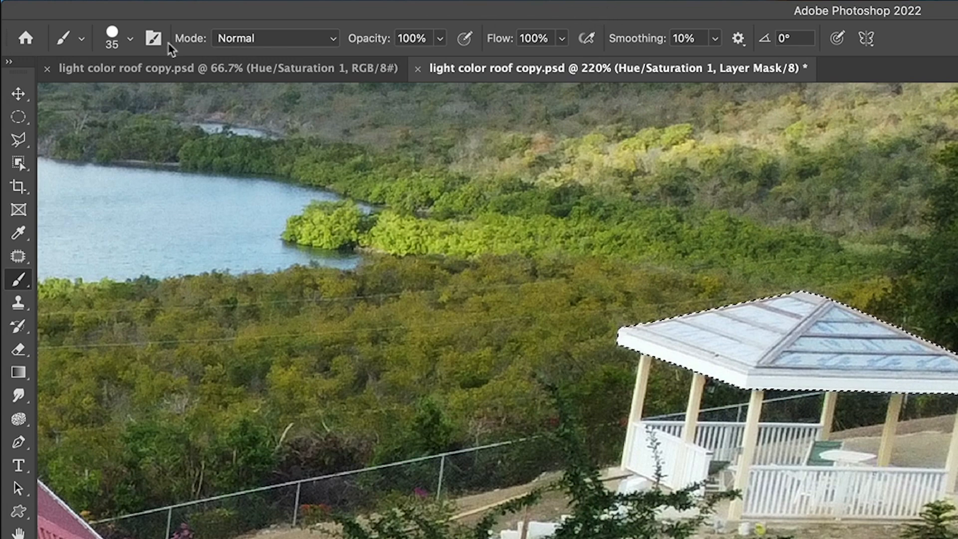
left_click(152, 38)
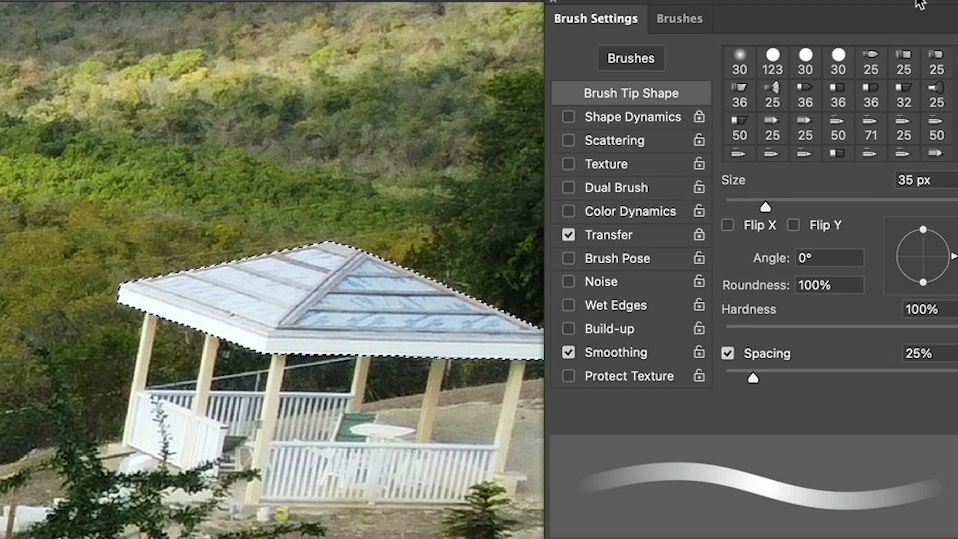
left_click(569, 234)
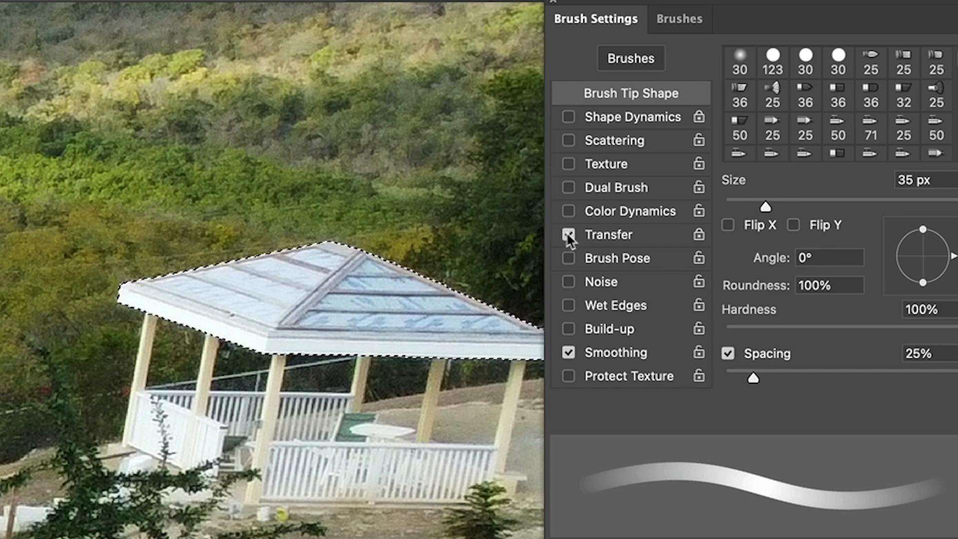
left_click(567, 234)
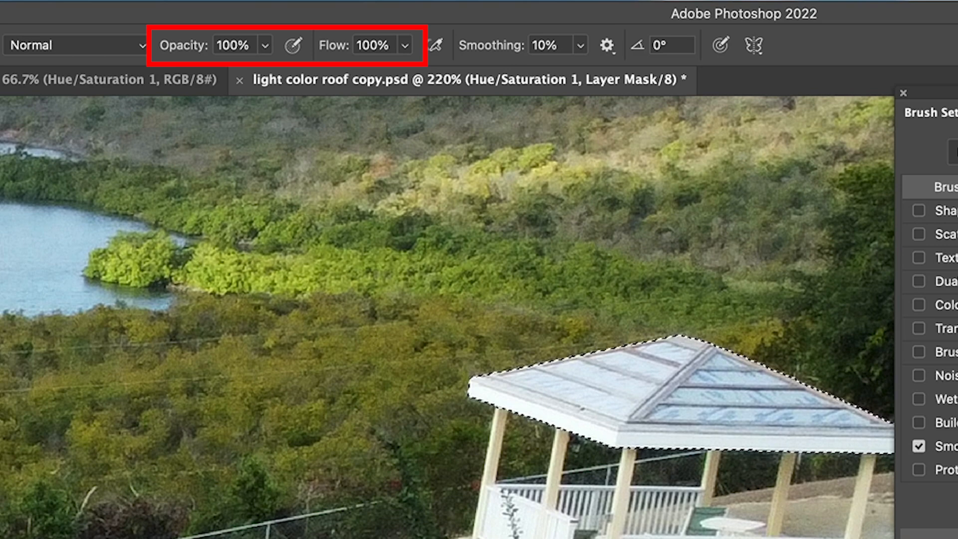
left_click(928, 92)
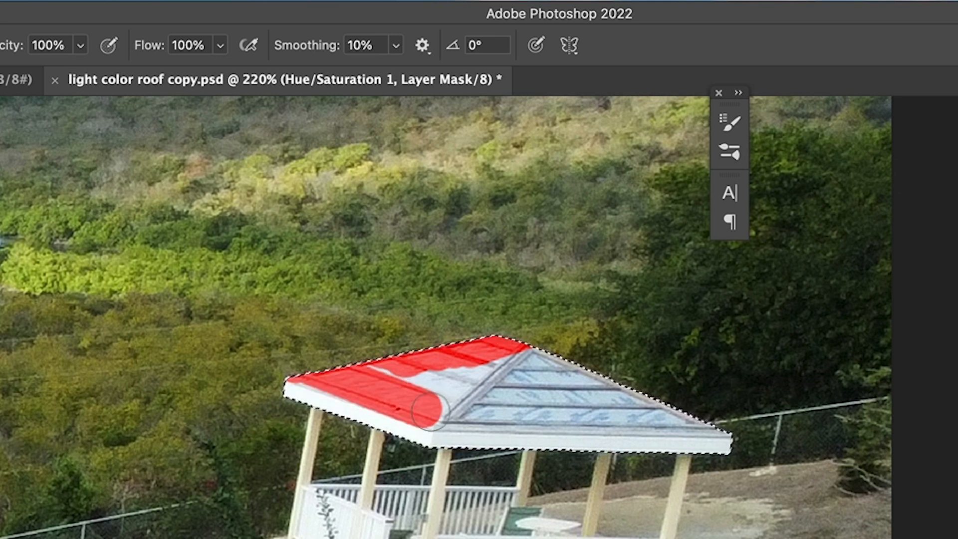
Brush the red tint across the gazebo roof on the Hue/Saturation mask
left_click_drag(427, 409, 455, 382)
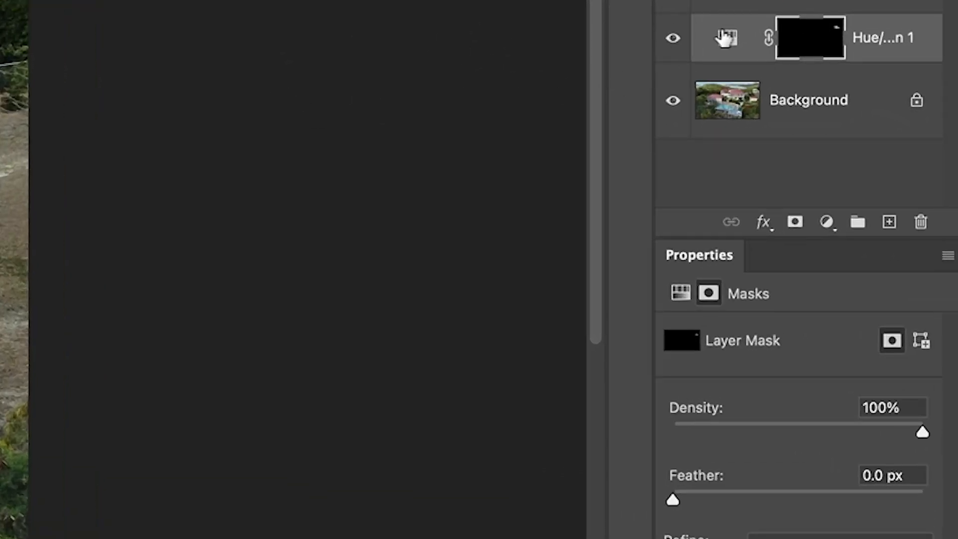
Raise the Hue/Saturation saturation from 48 to 53 so the roof matches
left_click(727, 37)
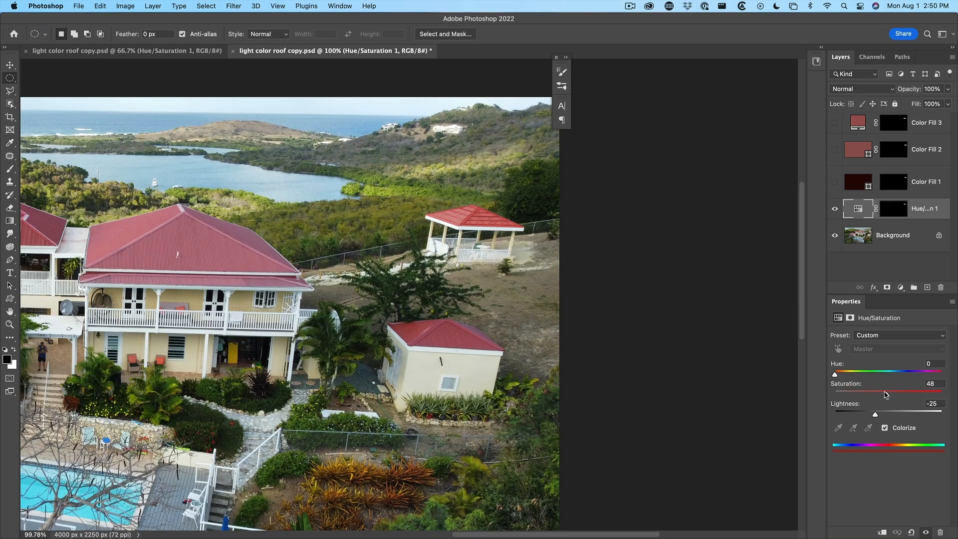
left_click_drag(878, 390, 891, 391)
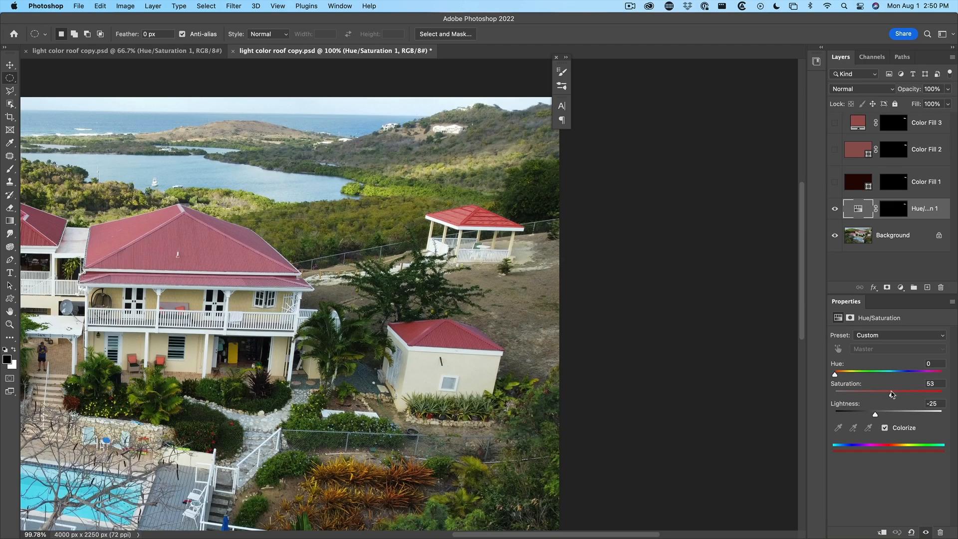